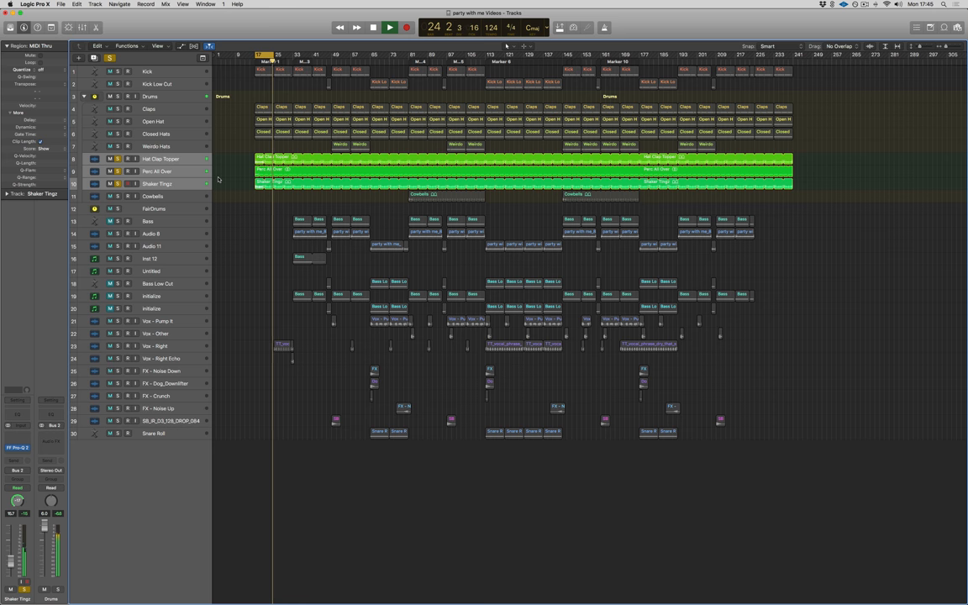
Stop playback and select only the Hat Clap Topper track.
left_click(383, 27)
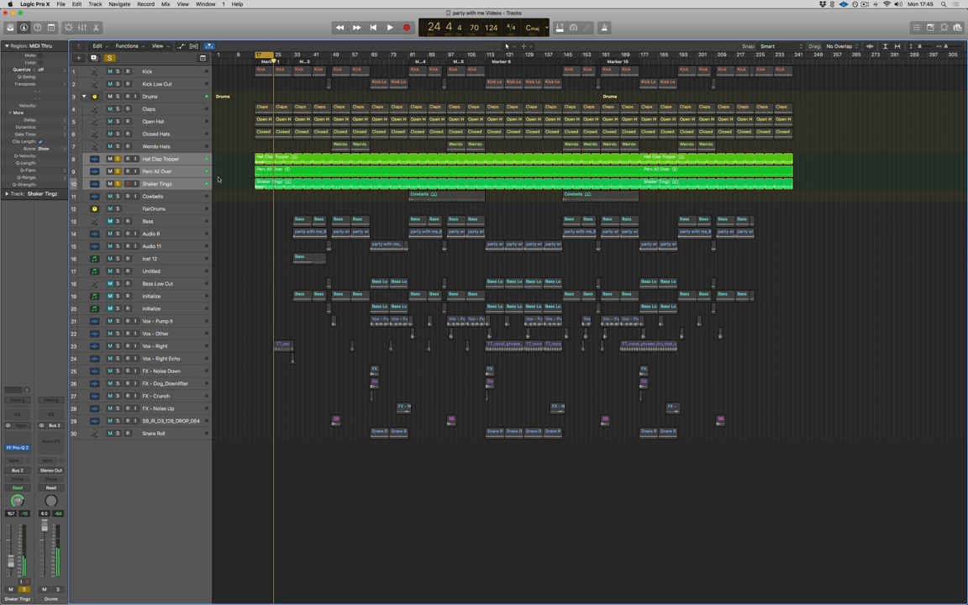
left_click(155, 158)
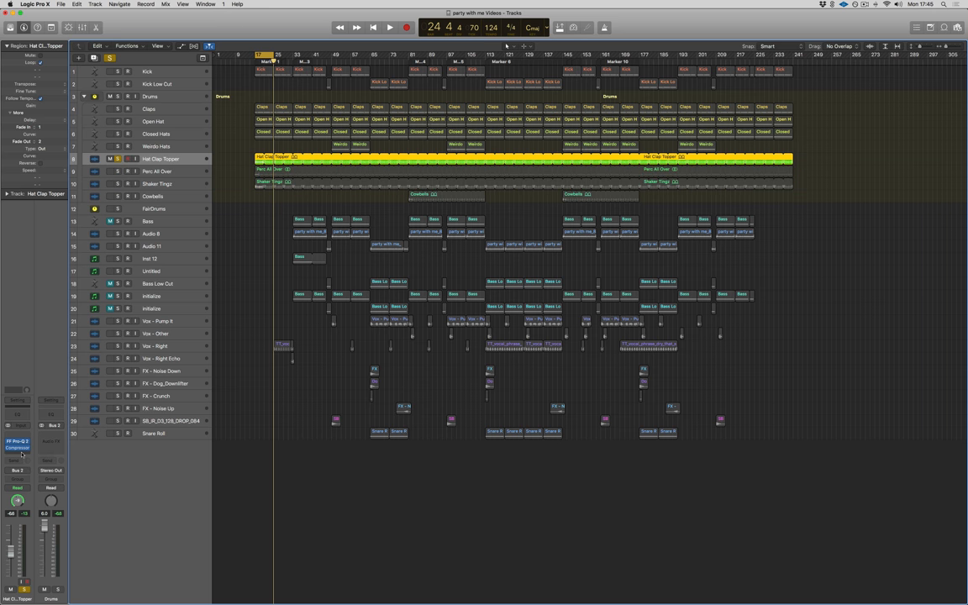
Insert a stereo Enveloper (Dynamics) in an empty Audio FX slot on Hat Clap Topper.
left_click(17, 444)
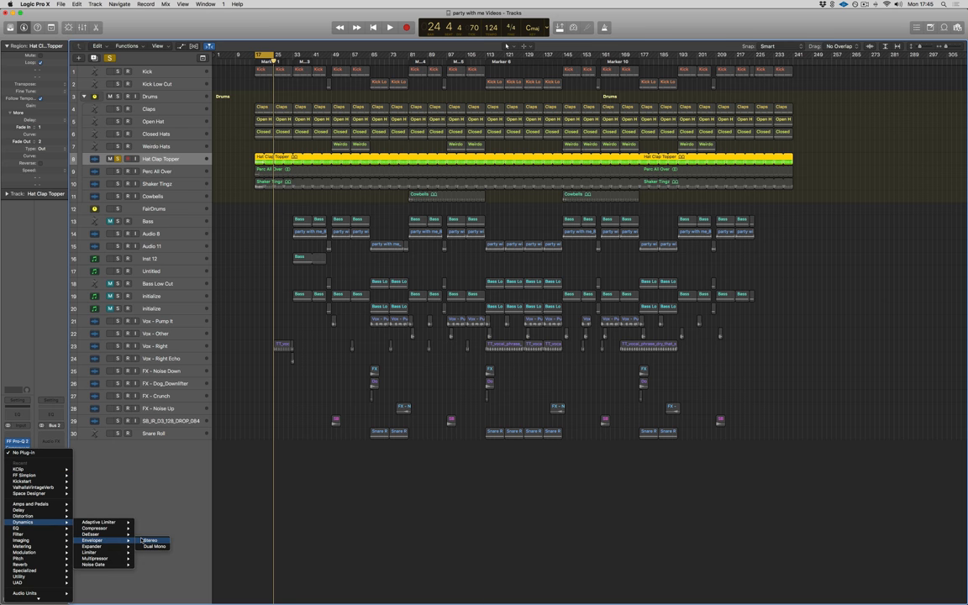
left_click(168, 542)
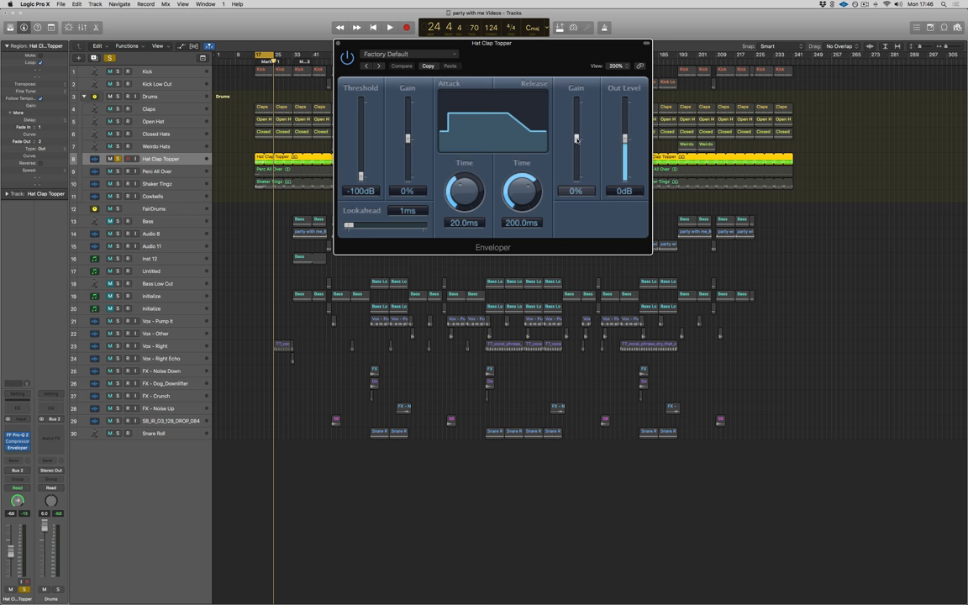
While playing, drop the Enveloper release gain to -100%, then ease it back to -50%.
left_click(397, 27)
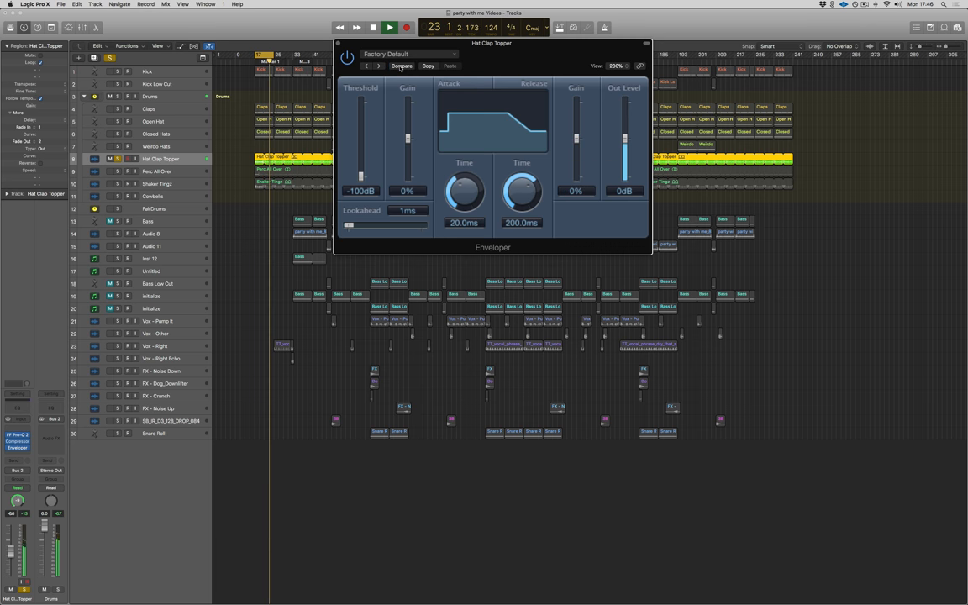
left_click_drag(576, 138, 577, 184)
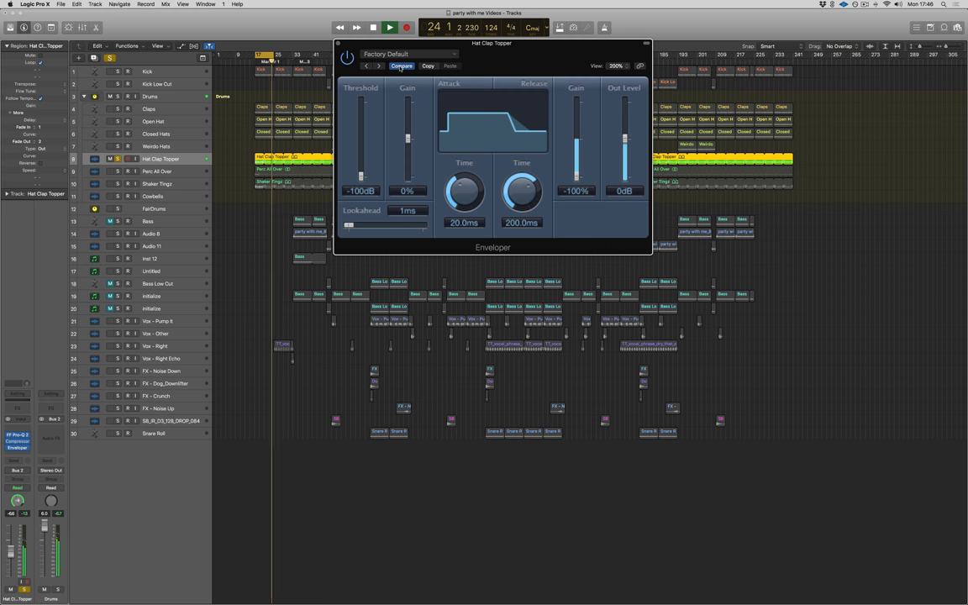
left_click(394, 27)
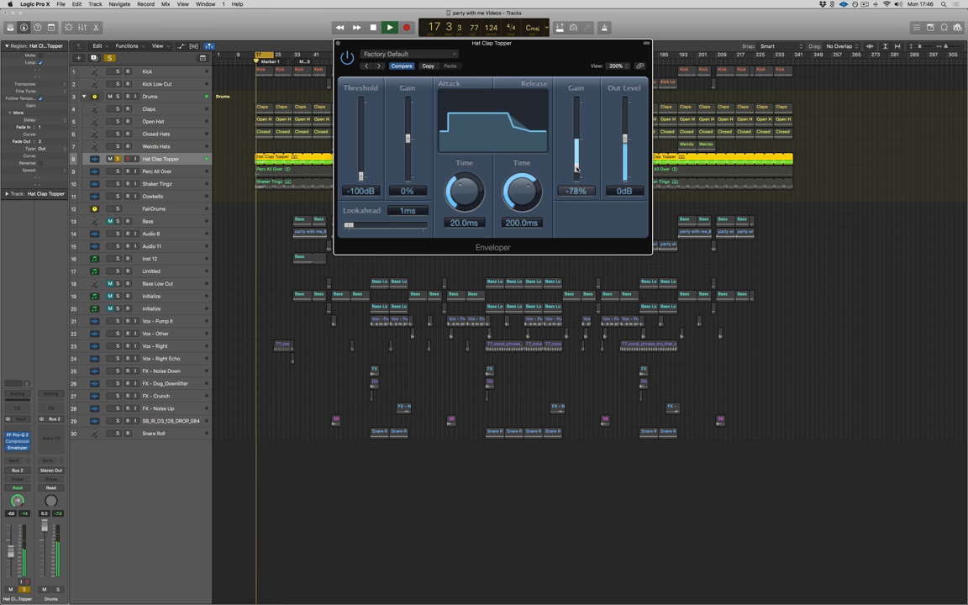
left_click_drag(576, 169, 576, 159)
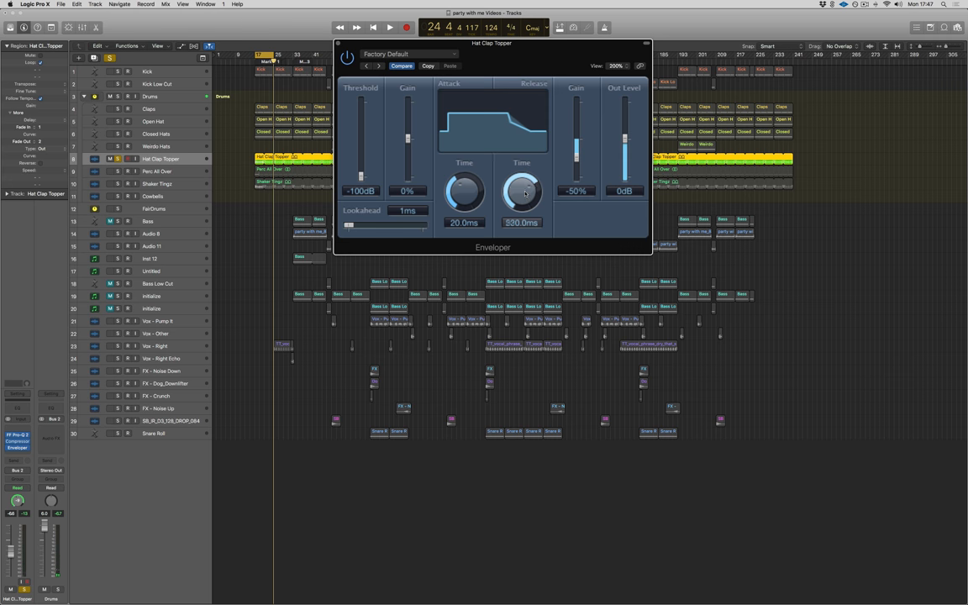
Fine-tune the Hat Clap Topper Enveloper release time, settling on a longer value.
left_click_drag(521, 193, 521, 168)
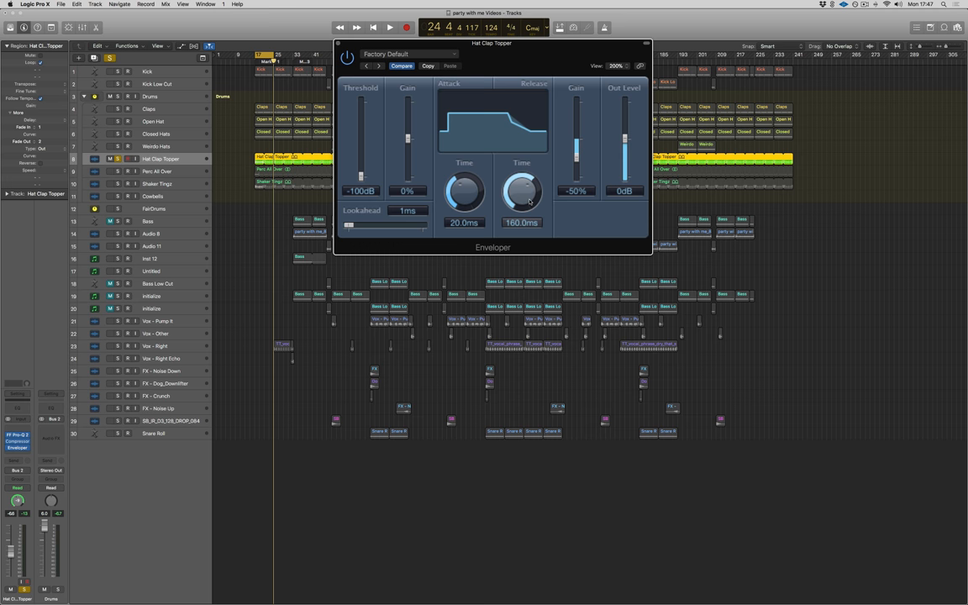
left_click_drag(521, 192, 521, 168)
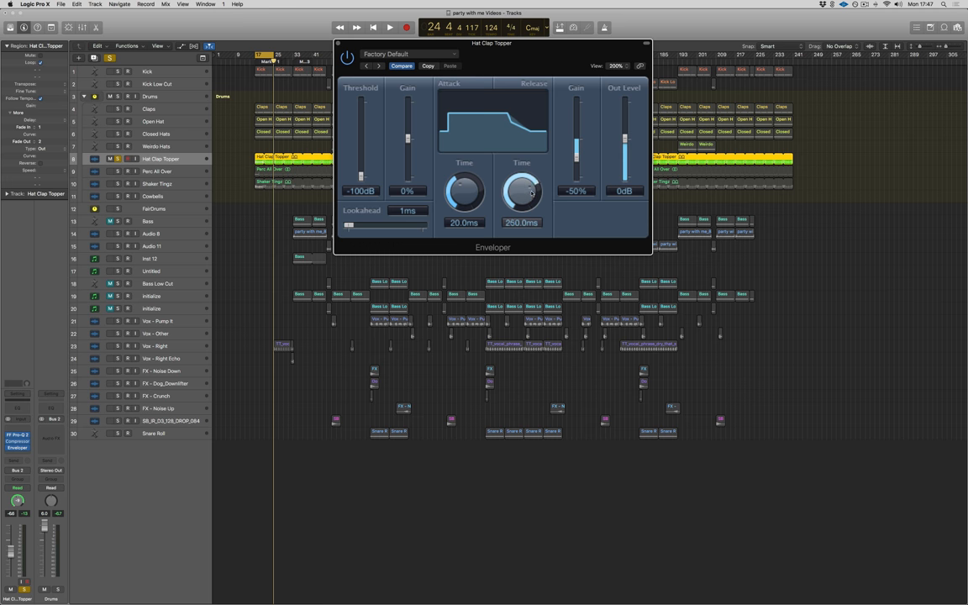
left_click_drag(521, 191, 521, 219)
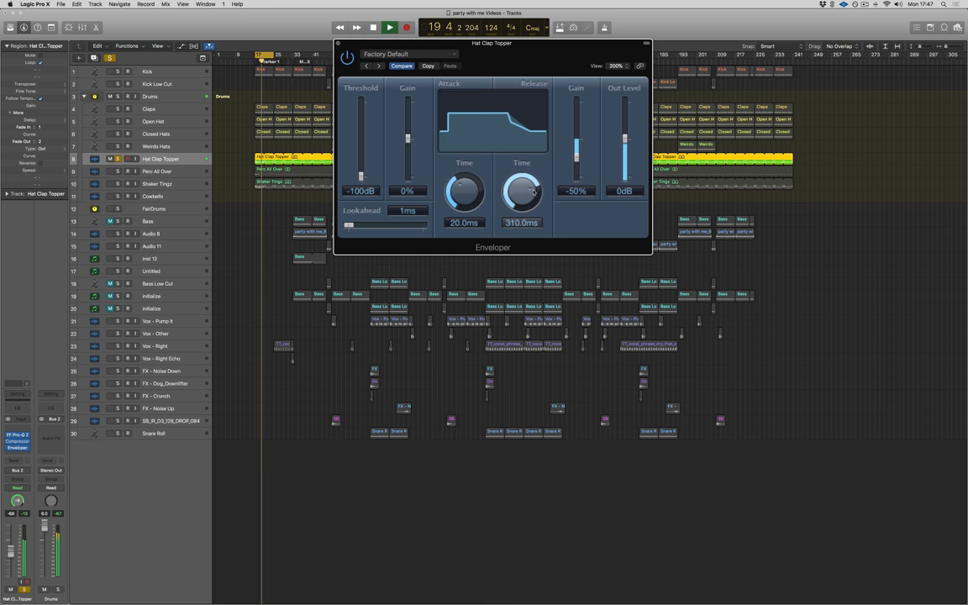
left_click_drag(521, 191, 521, 219)
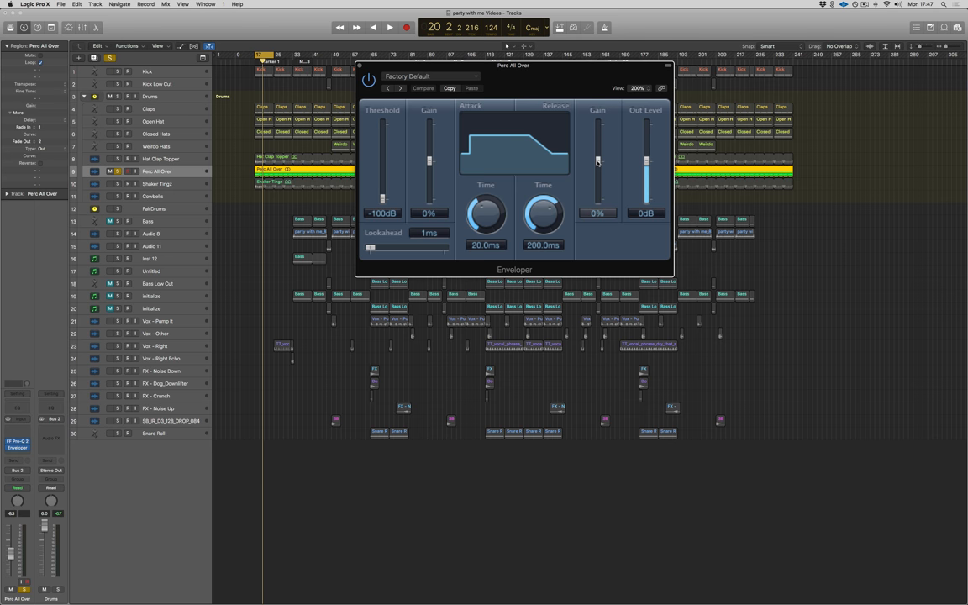
While playing, drop Perc All Over's release gain to -100% and settle it at -50%.
left_click(380, 27)
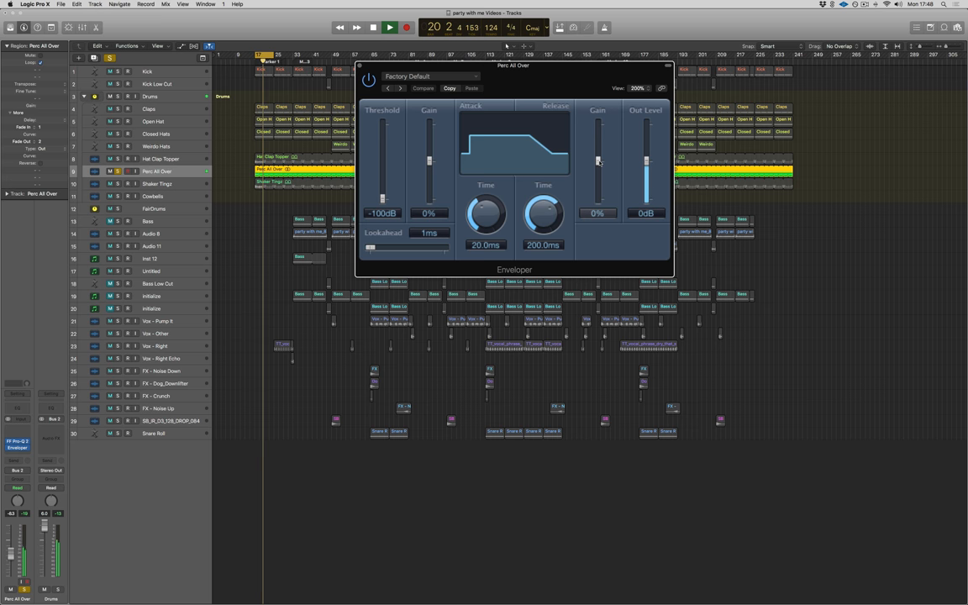
left_click(380, 26)
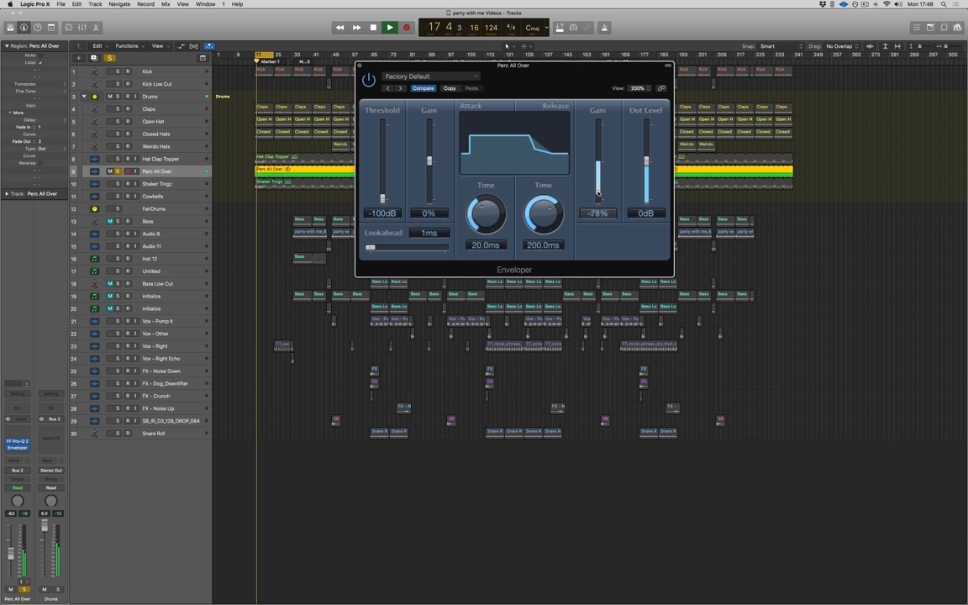
left_click_drag(598, 194, 598, 205)
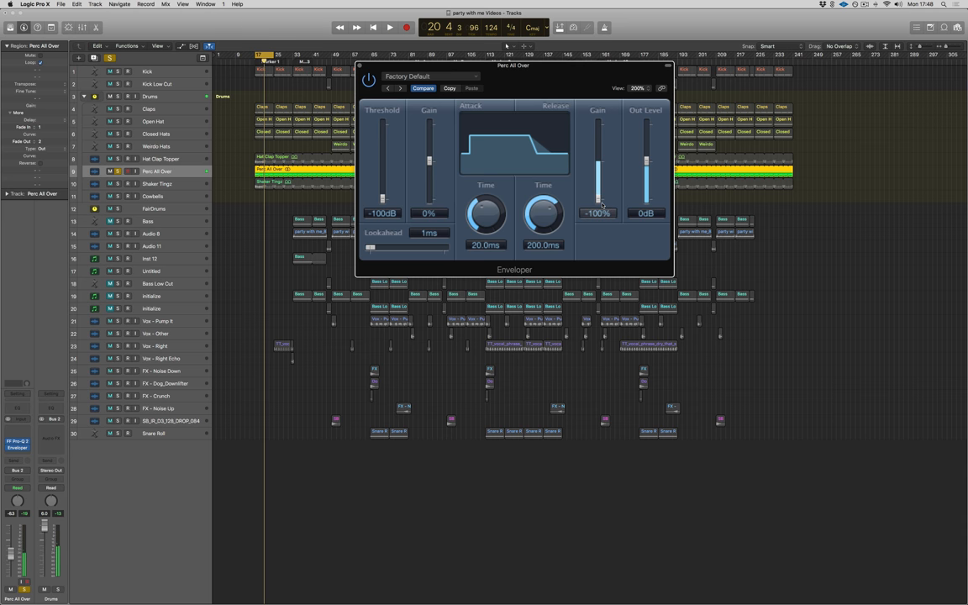
left_click(384, 27)
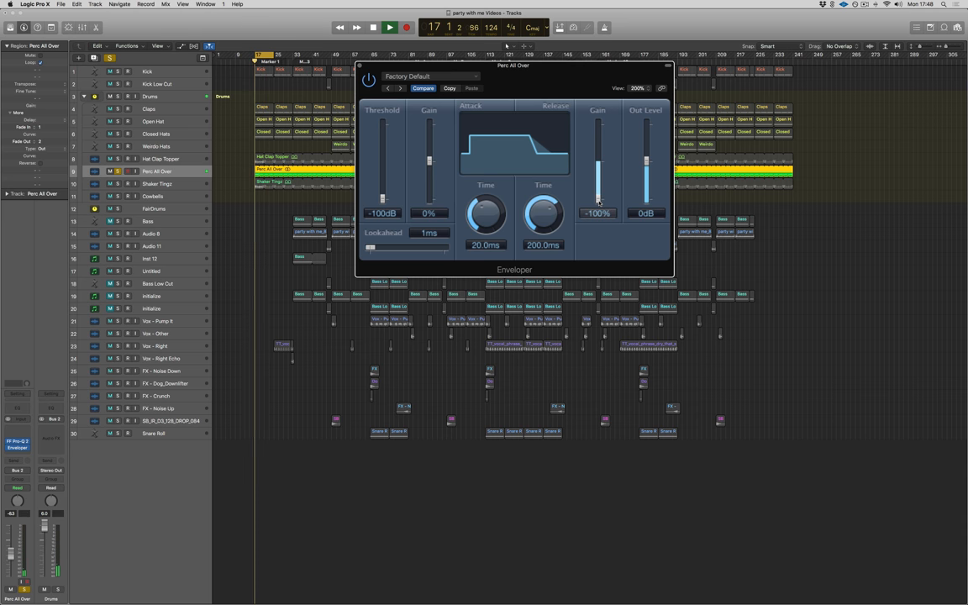
left_click_drag(598, 198, 599, 182)
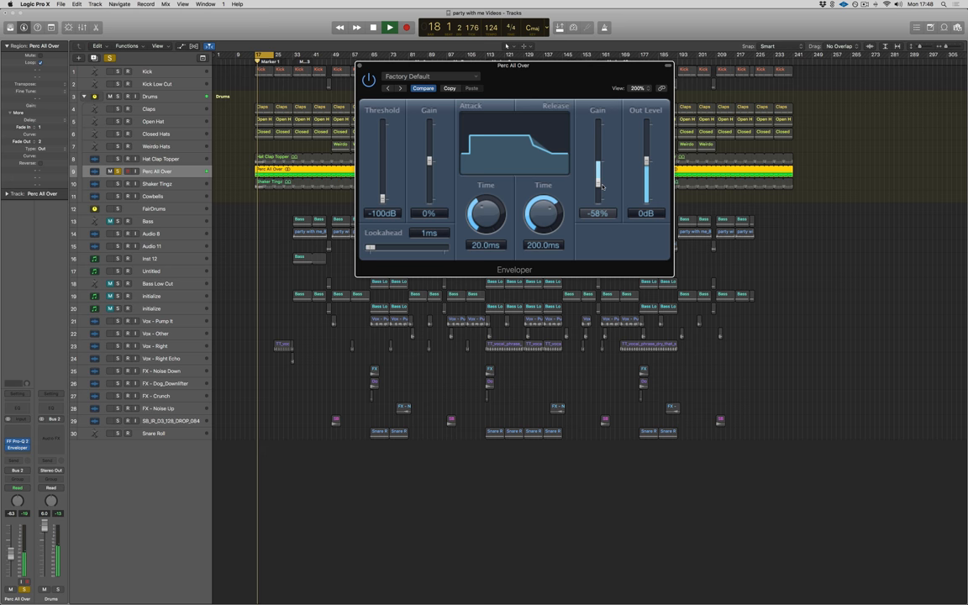
left_click_drag(599, 168, 599, 165)
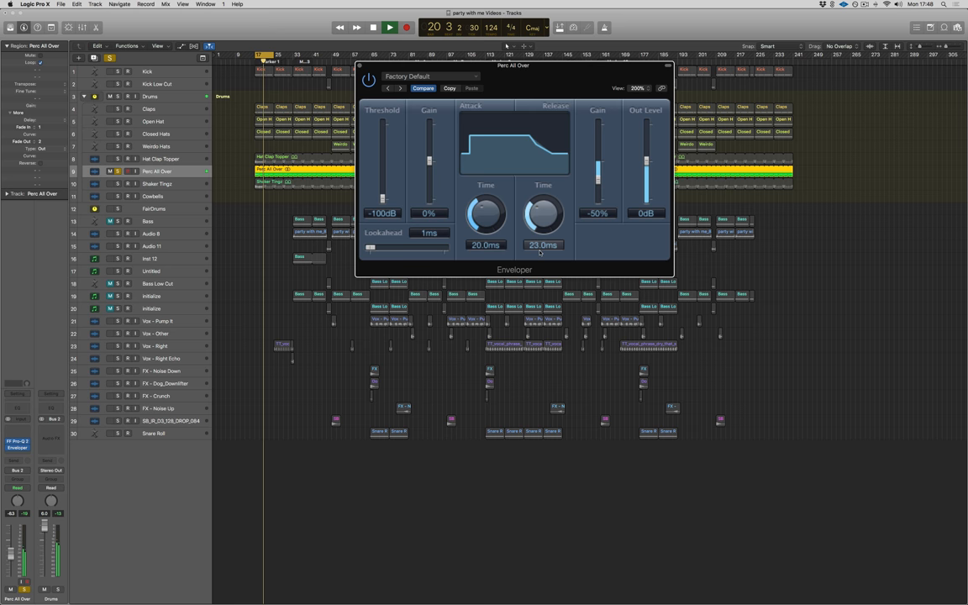
Shorten Perc All Over's release time to around 110 ms.
left_click_drag(543, 215, 543, 193)
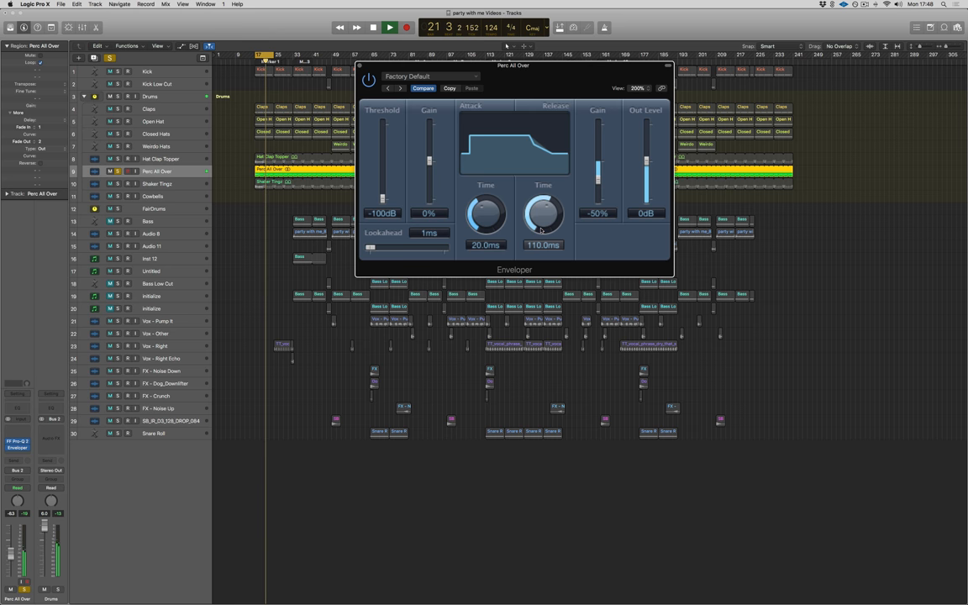
left_click_drag(598, 168, 598, 171)
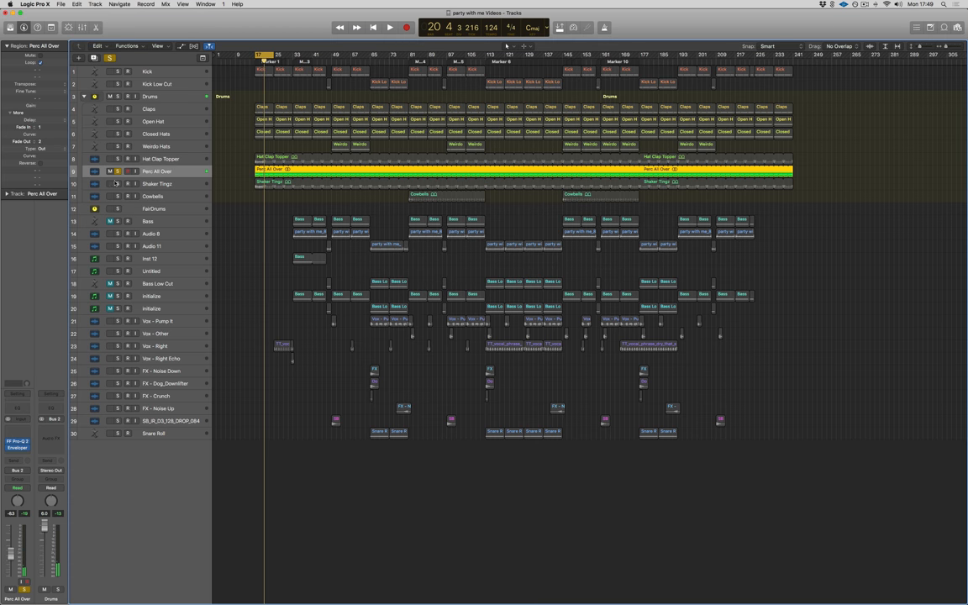
Select the Shaker Trigs track and insert an Enveloper on it.
left_click(158, 184)
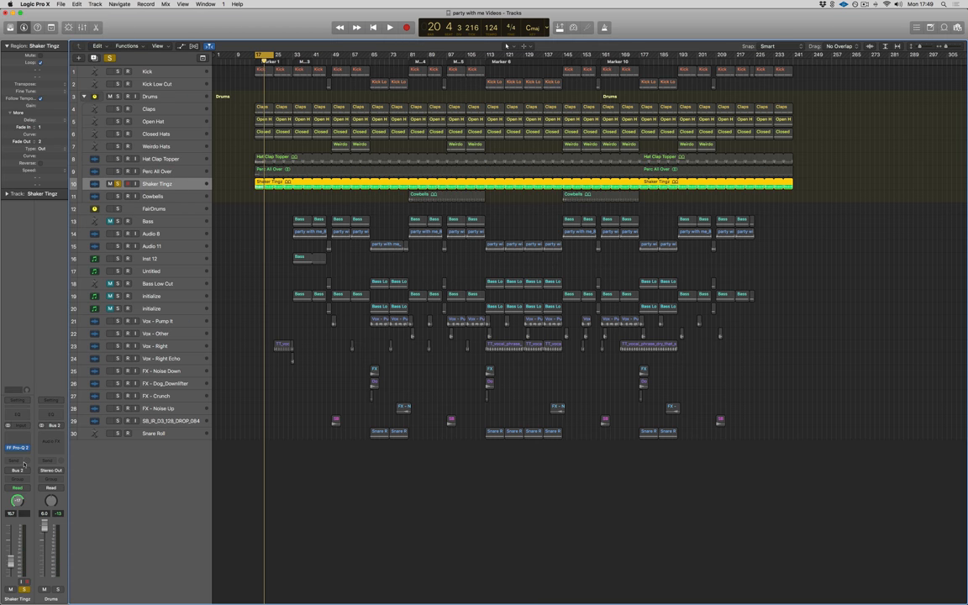
left_click(20, 460)
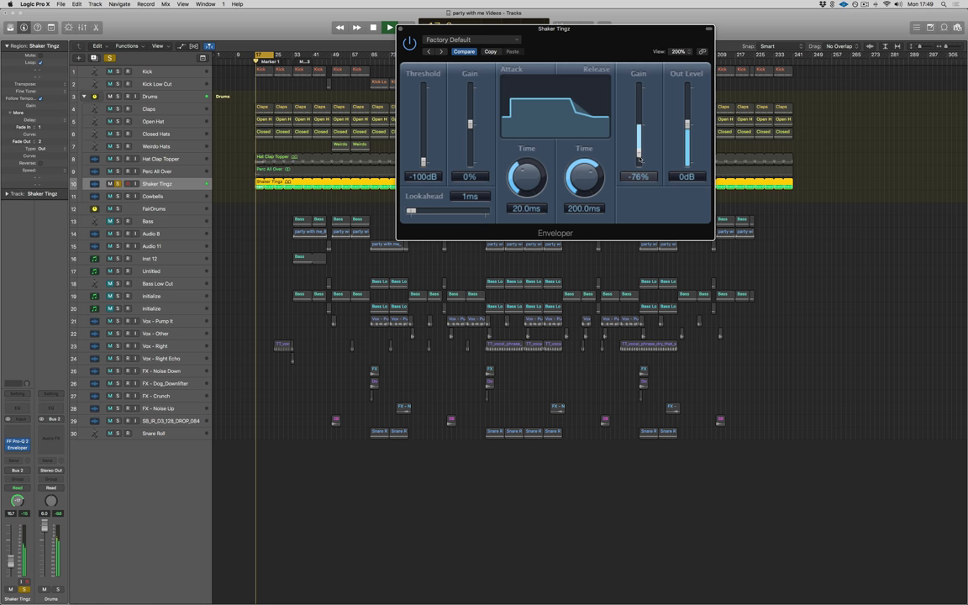
Set Shaker Trigs' Enveloper to a reduced release gain with a longer release time.
left_click_drag(638, 154, 638, 124)
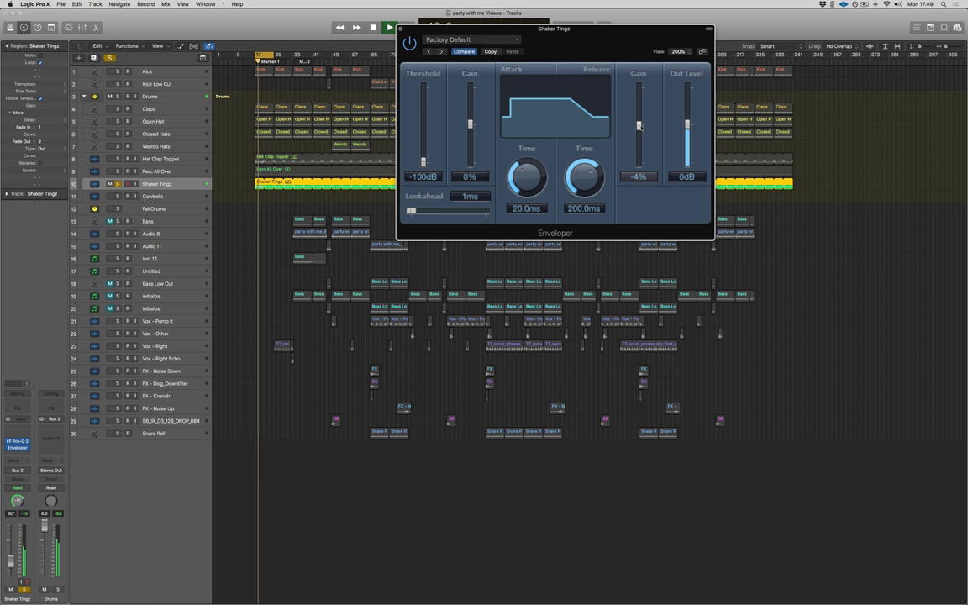
left_click_drag(639, 126, 639, 160)
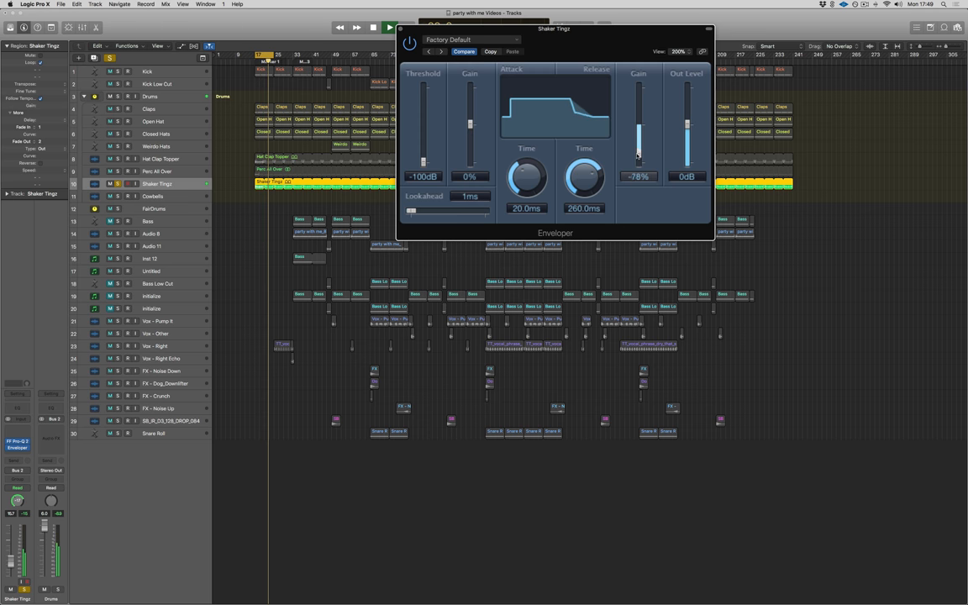
left_click_drag(638, 159, 639, 143)
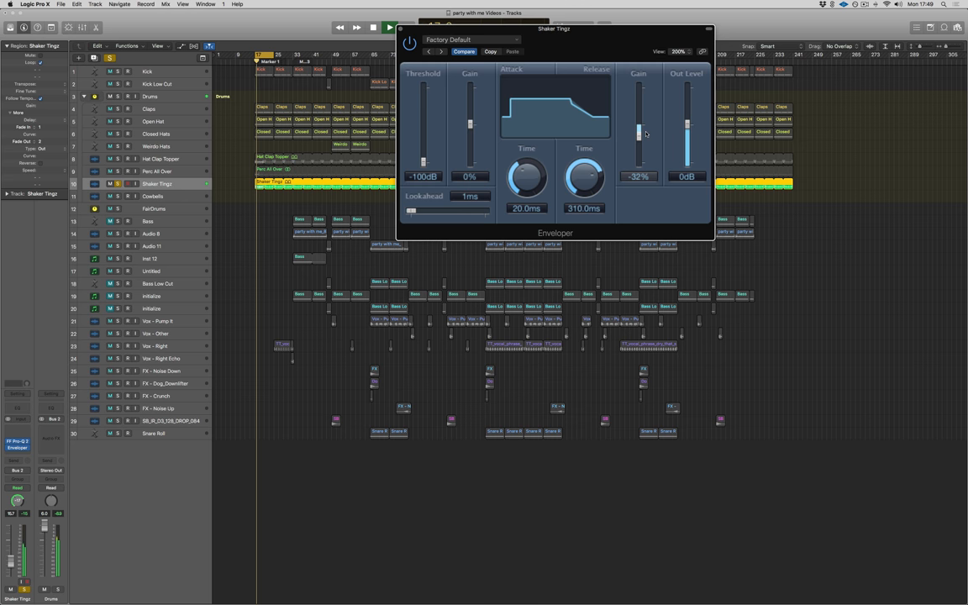
left_click_drag(638, 135, 639, 151)
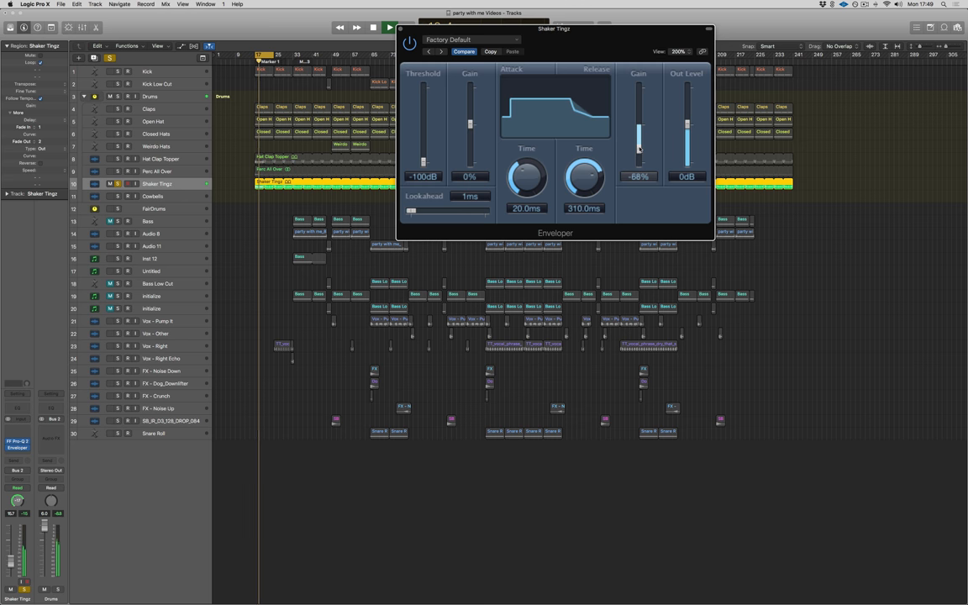
left_click_drag(639, 148, 638, 132)
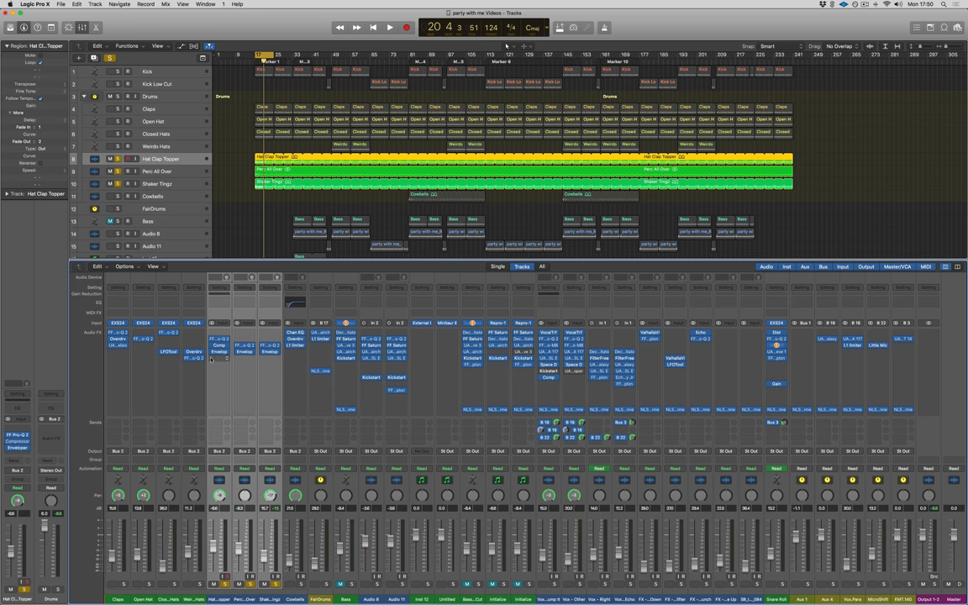
left_click(381, 27)
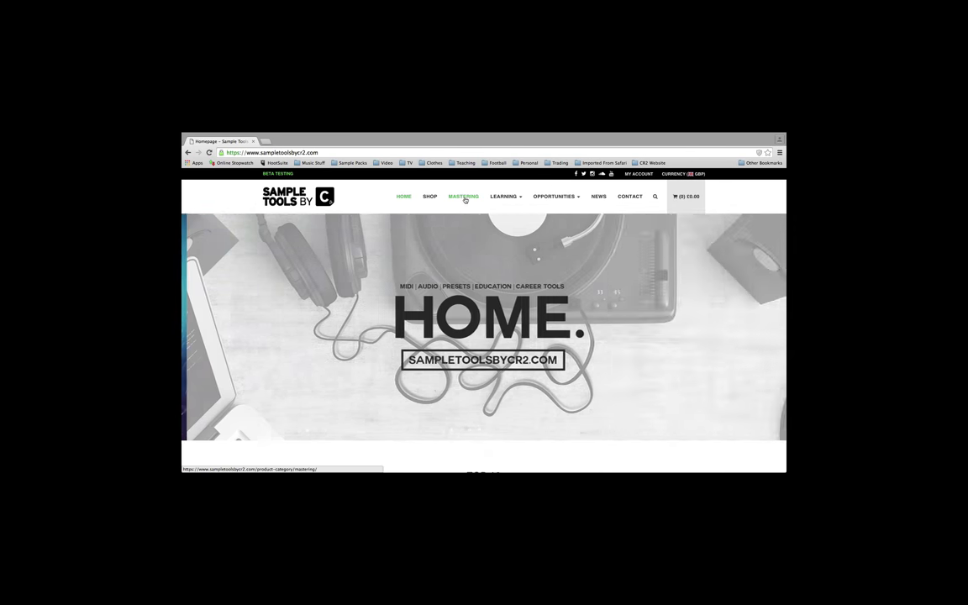
Go to the Mastering and Studio Services page and scroll down to its footer.
left_click(462, 197)
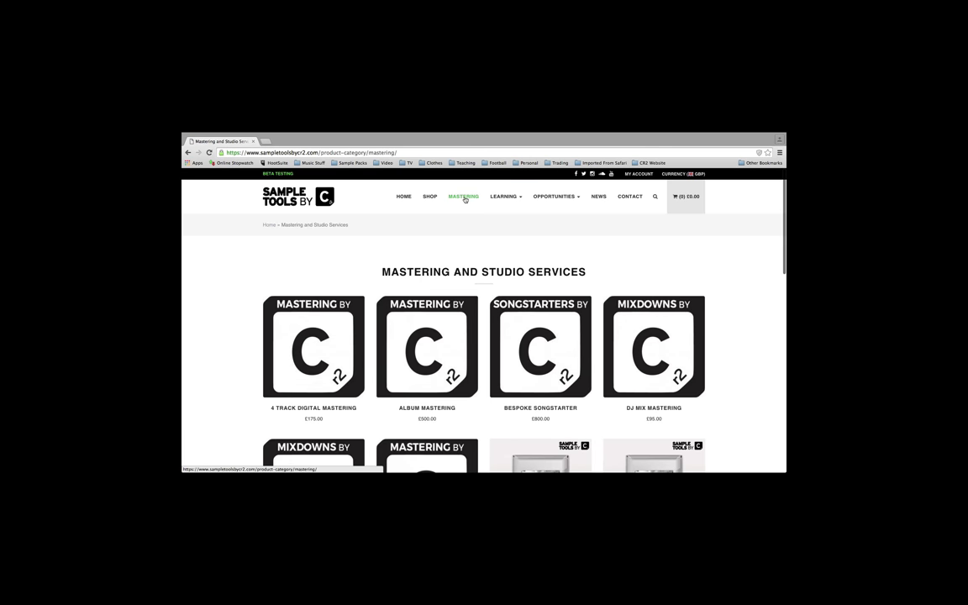
scroll("down", 3)
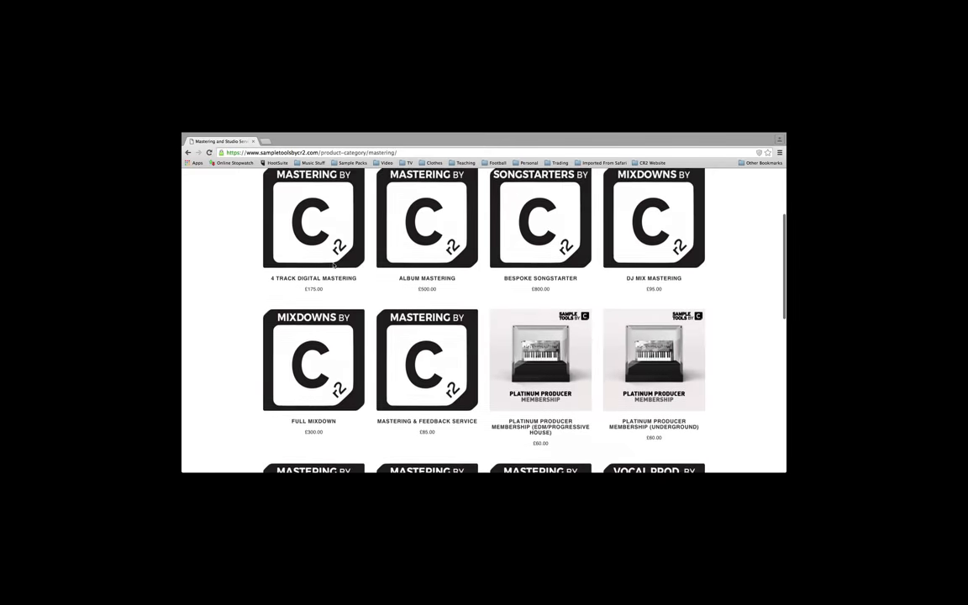
scroll("down", 3)
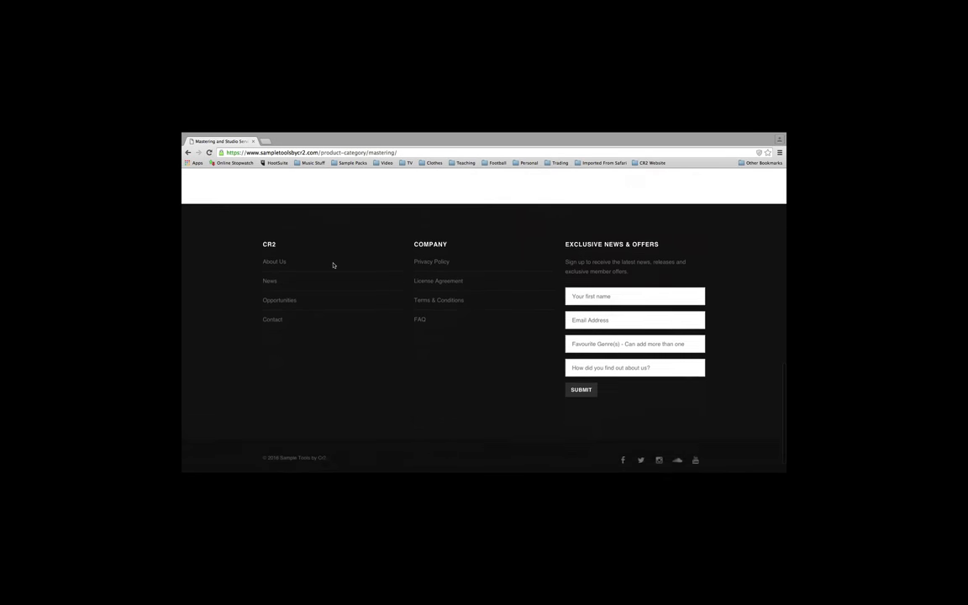